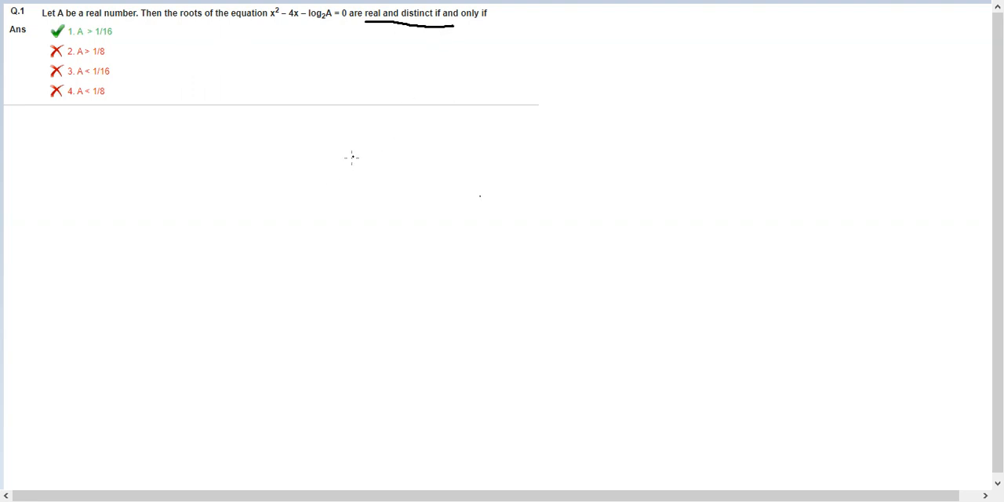
mouse_move(289, 43)
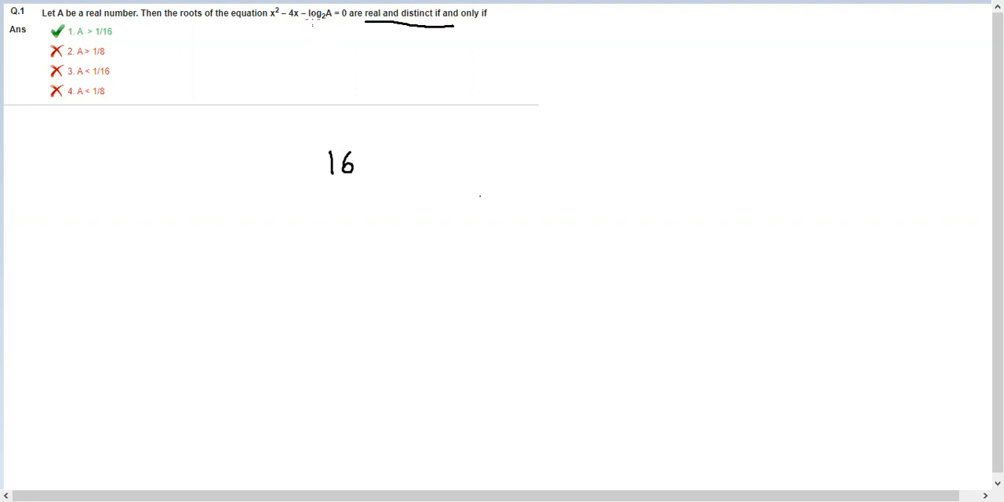
- Handwrite the discriminant condition 16 + 4 log₂A > 0 beneath the question
left_click_drag(364, 160, 383, 160)
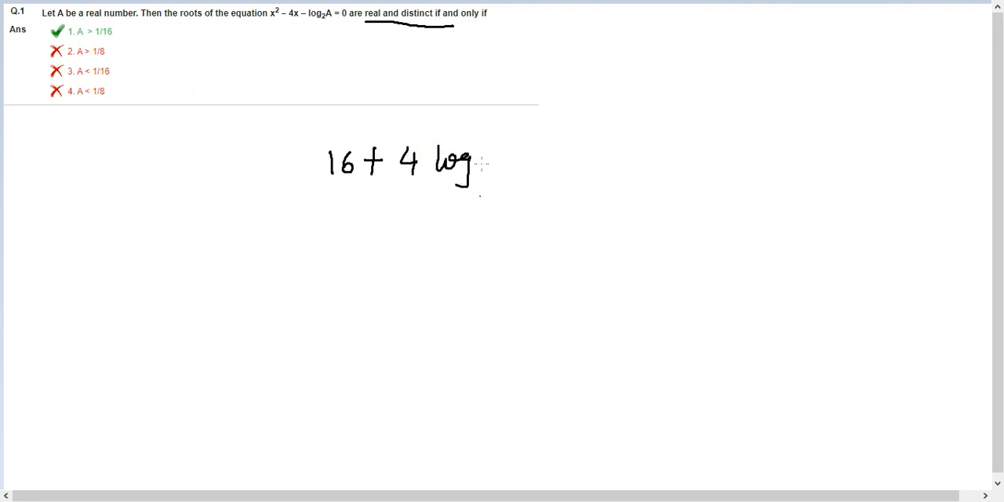
left_click_drag(483, 170, 510, 144)
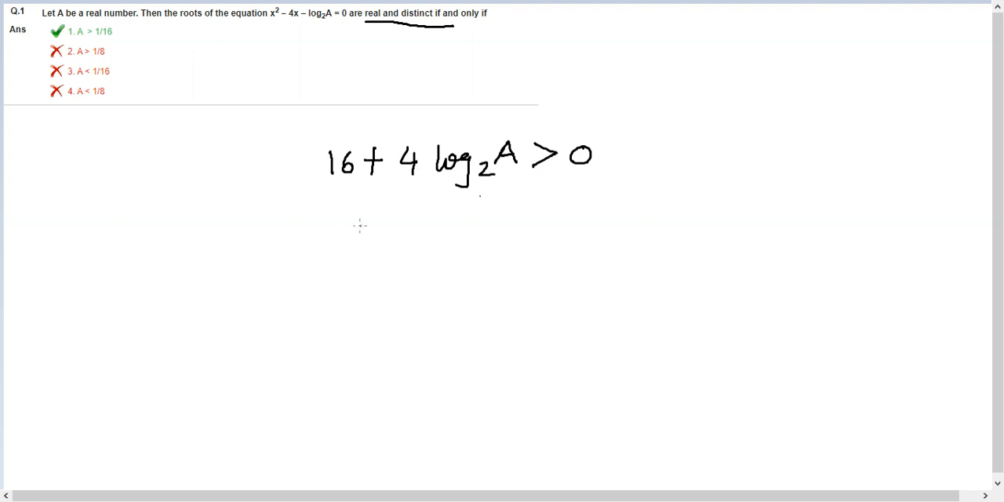
mouse_move(342, 217)
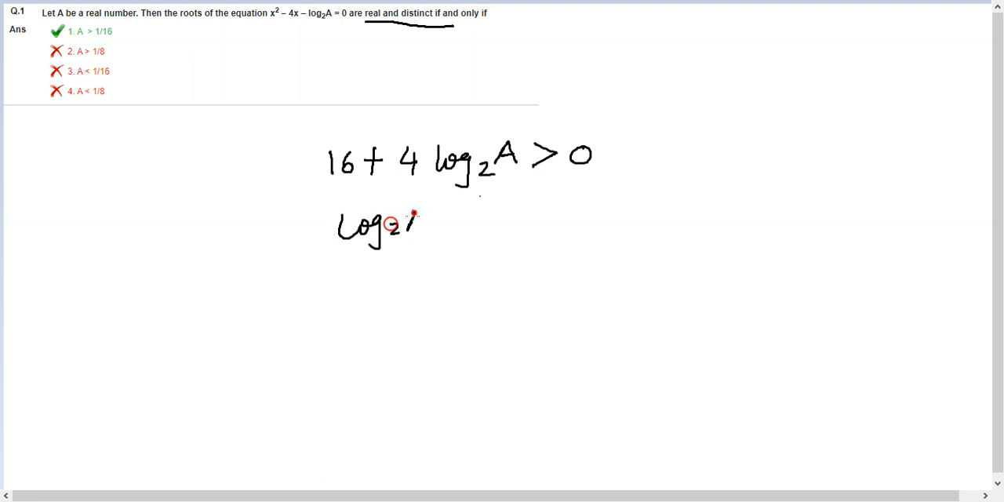
- Handwrite log₂A > −4 on the second line and A > 2⁻⁴ on the third
left_click_drag(408, 223, 458, 220)
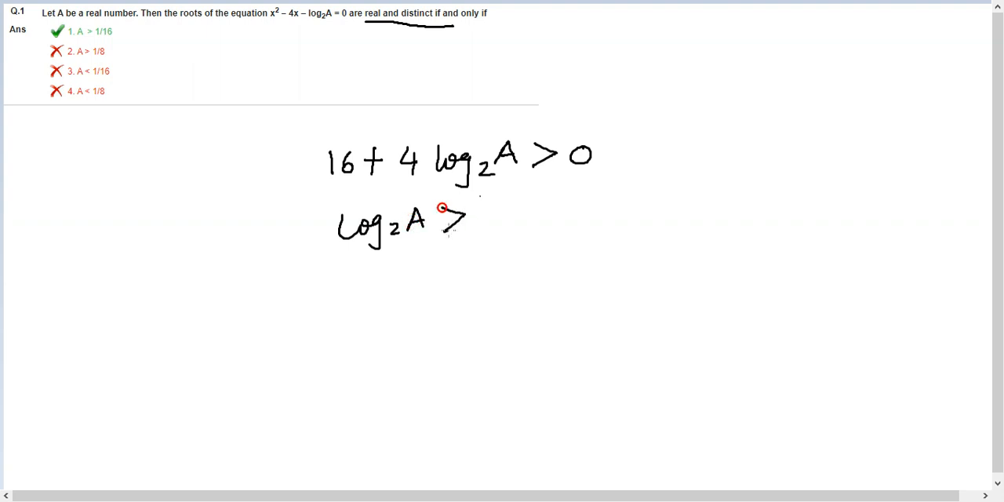
left_click_drag(443, 212, 525, 217)
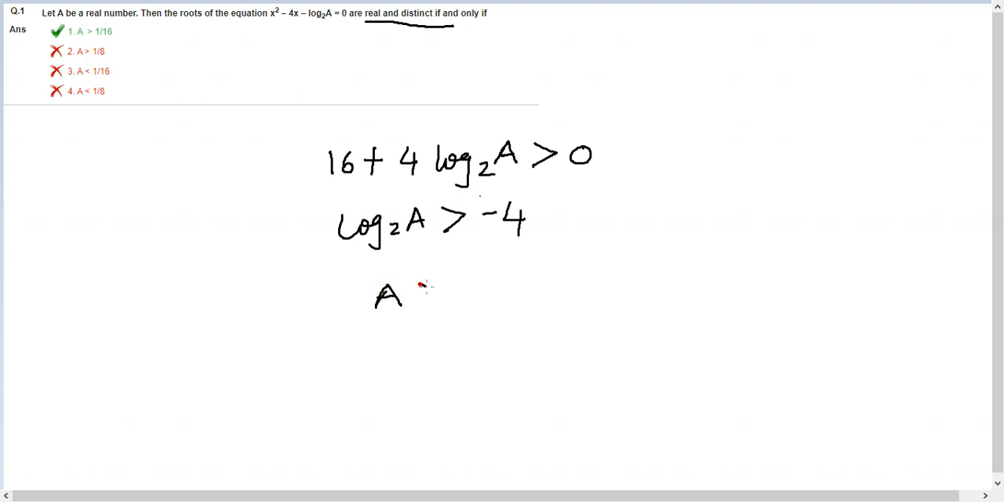
left_click_drag(416, 295, 479, 295)
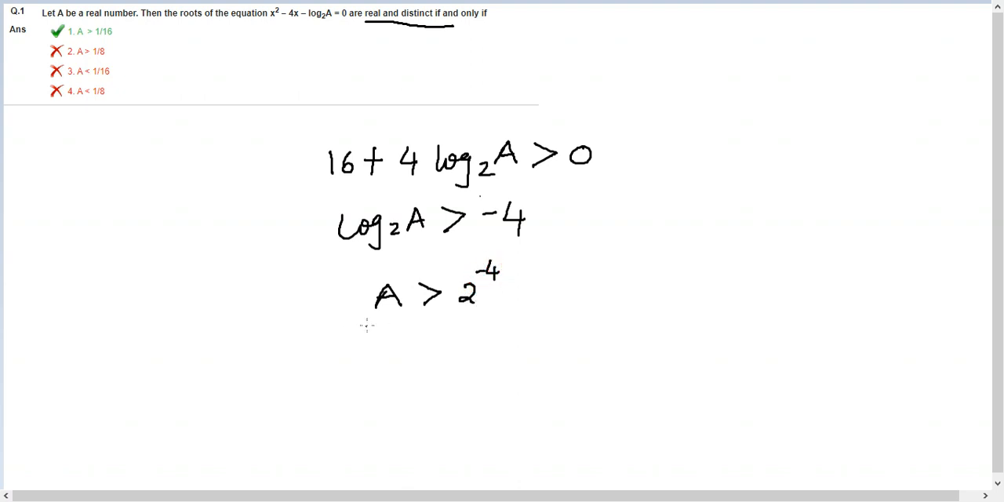
- Begin the fourth line with A > ahead of the fraction 1/16
left_click_drag(383, 345, 415, 342)
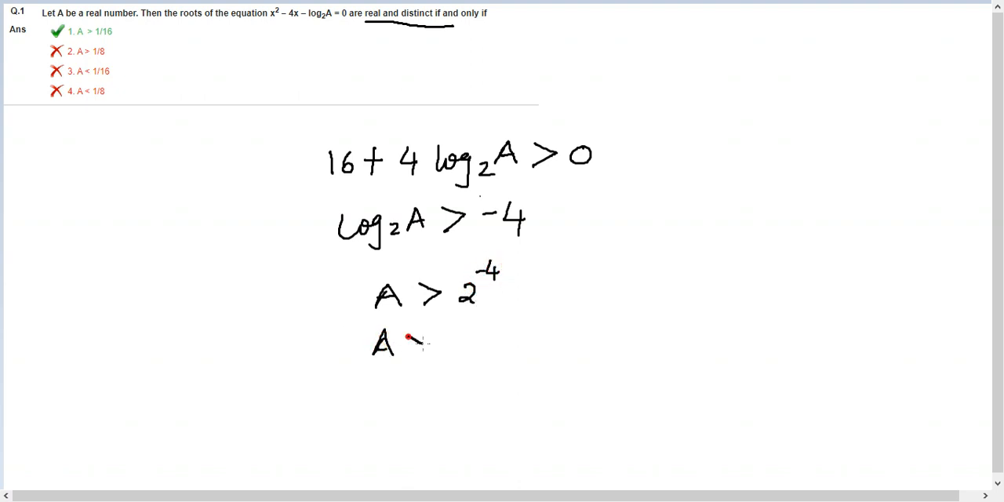
left_click_drag(408, 342, 443, 364)
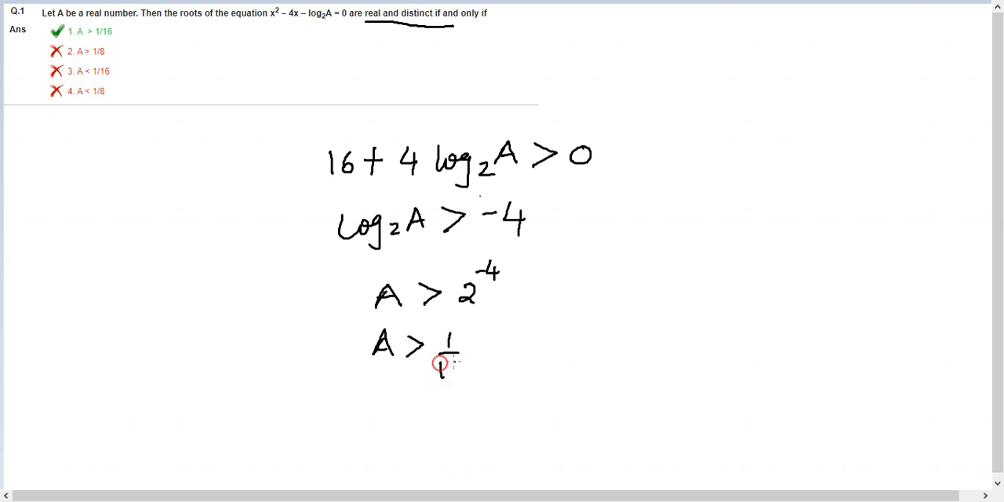